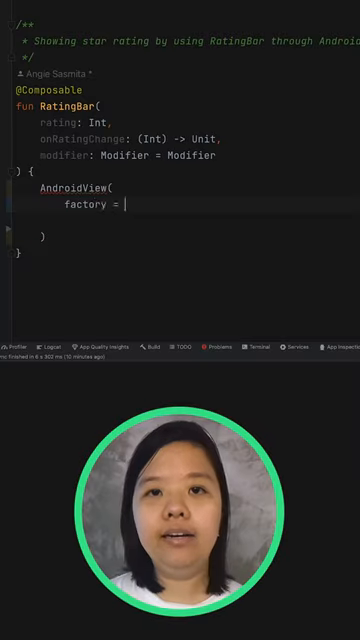
{"action": "type", "text": "{ context ->"}
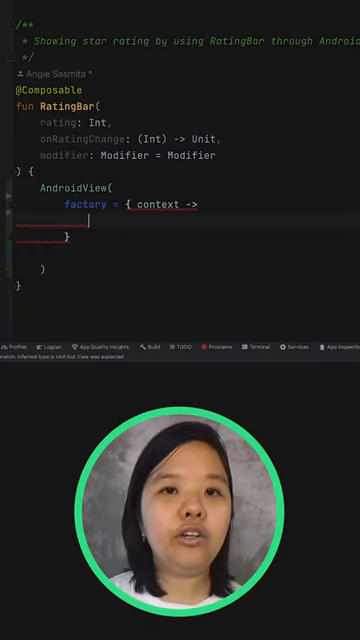
{"action": "type", "text": "RatingBar"}
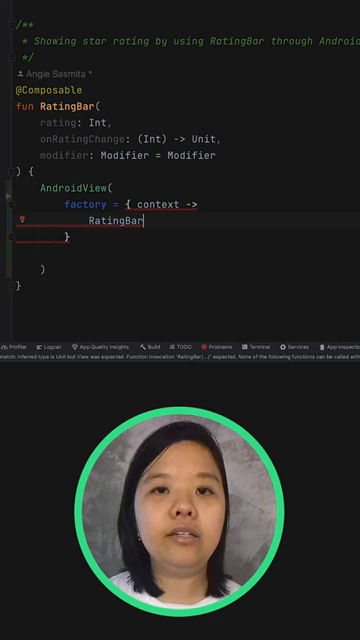
{"action": "type", "text": "(context).apply {"}
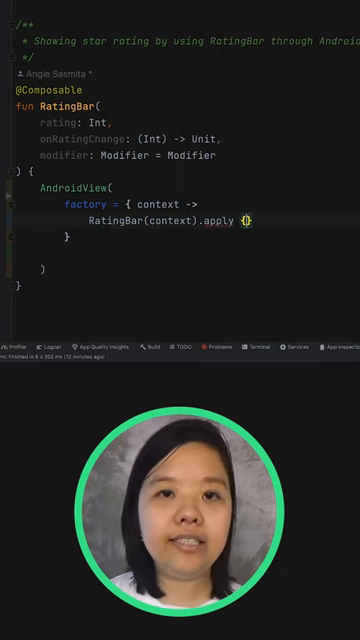
{"action": "type", "text": "stepSi"}
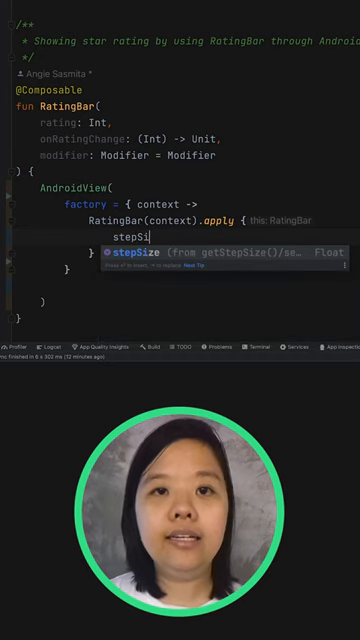
{"action": "type", "text": "stepSize = 1"}
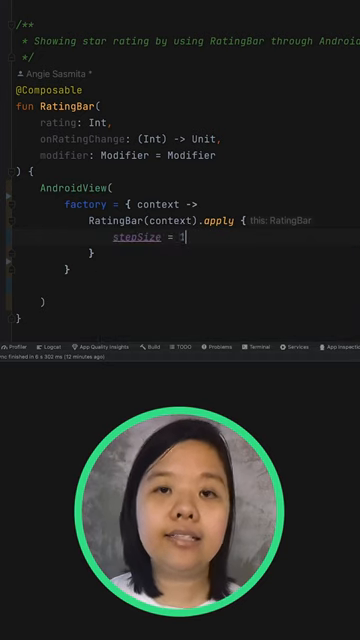
{"action": "type", "text": "f"}
{"action": "left_click", "coordinate": [70, 268]}
{"action": "type", "text": ","}
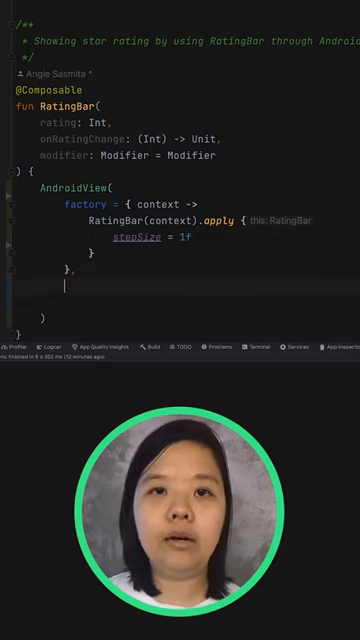
{"action": "type", "text": "update = {"}
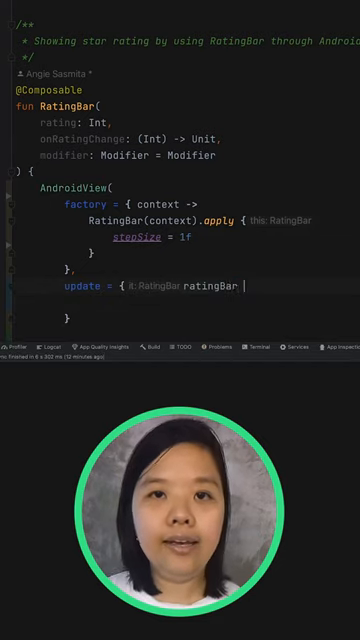
{"action": "type", "text": "ratingBar.rating = rating.toFloat()"}
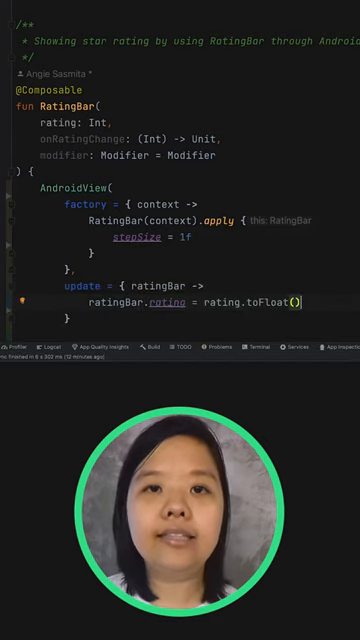